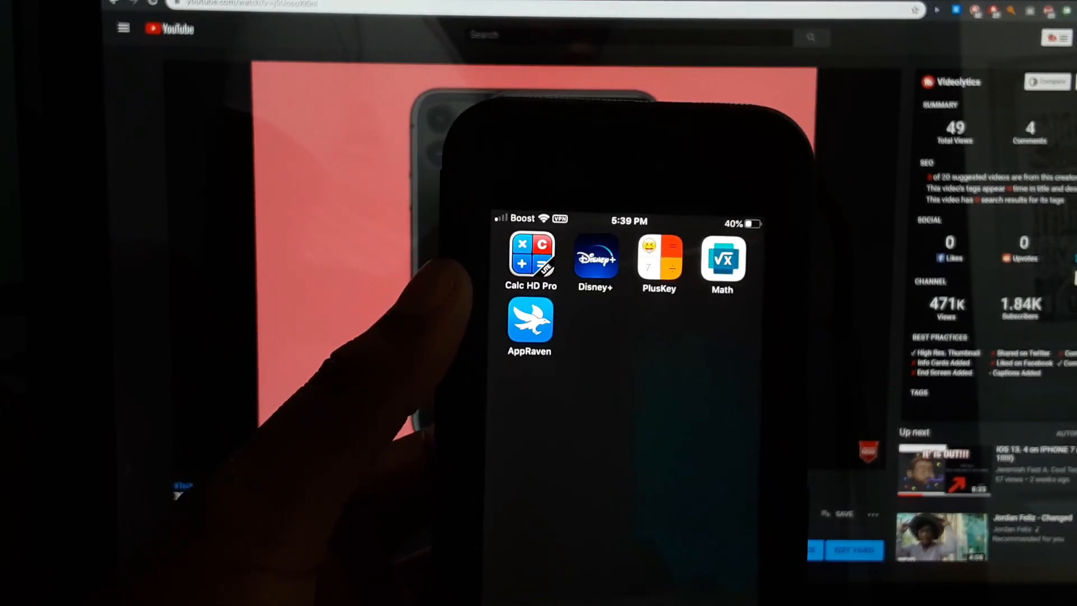
Step: Open the Math app icon to show Microsoft Math Solver's App Store listing
left_click(722, 264)
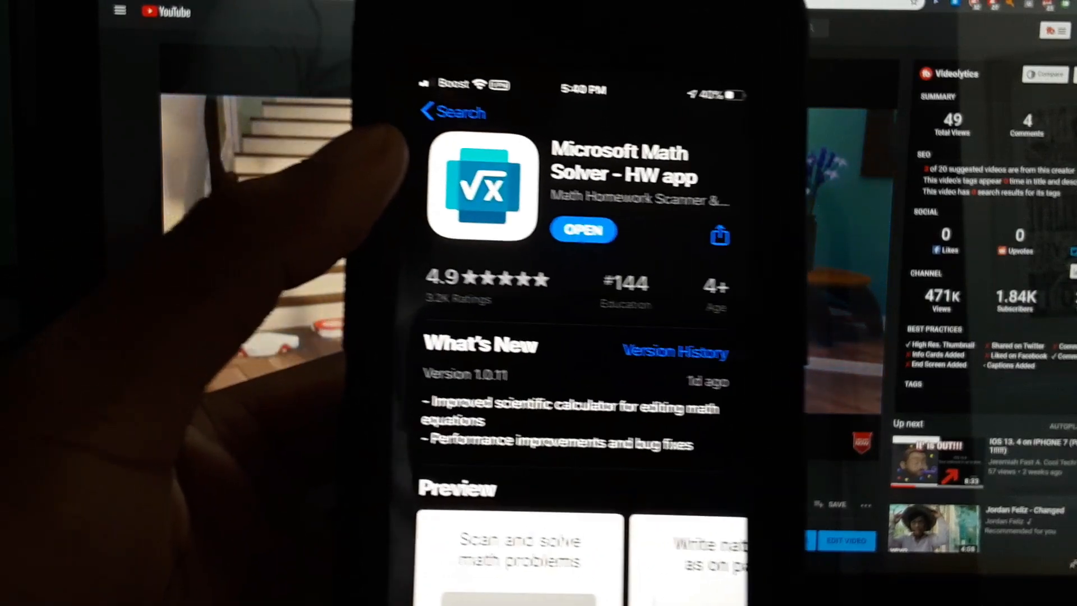
scroll("down", 3)
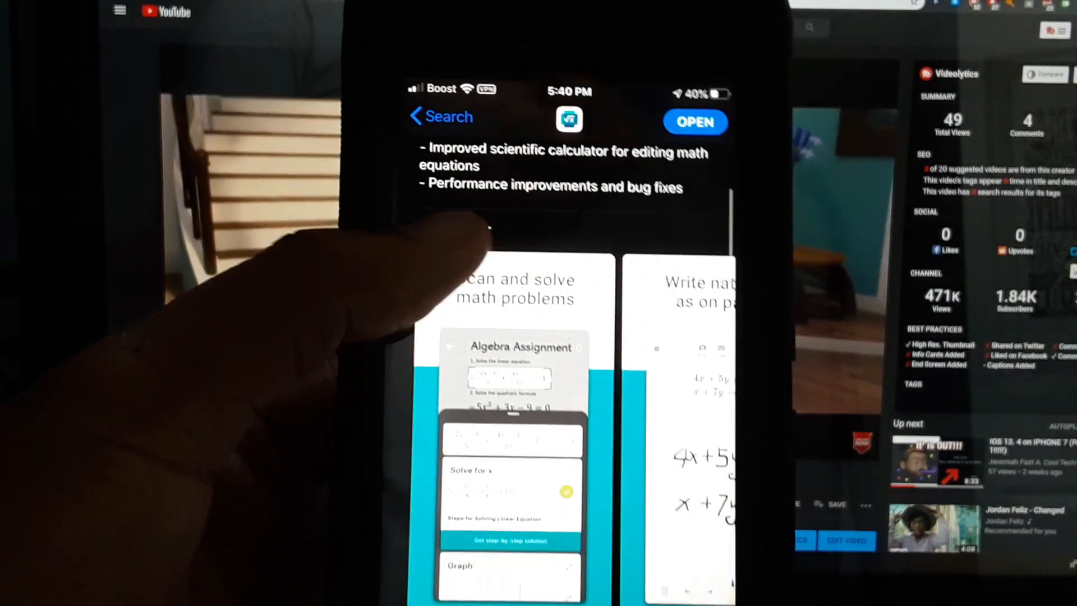
scroll("down", 3)
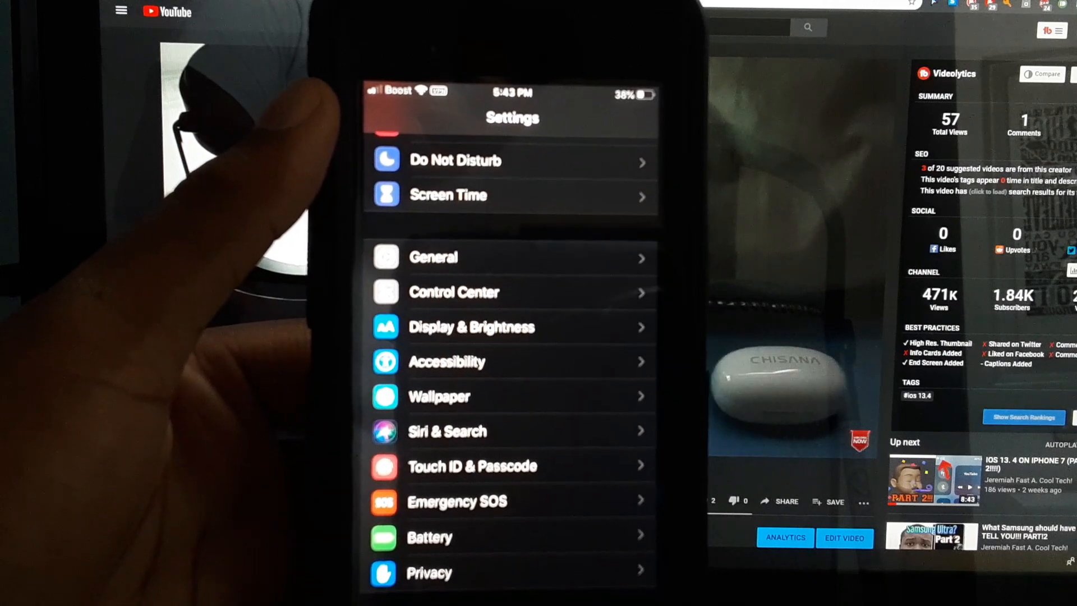
Step: Go into Settings > General and scroll down to the Keyboard settings
left_click(434, 257)
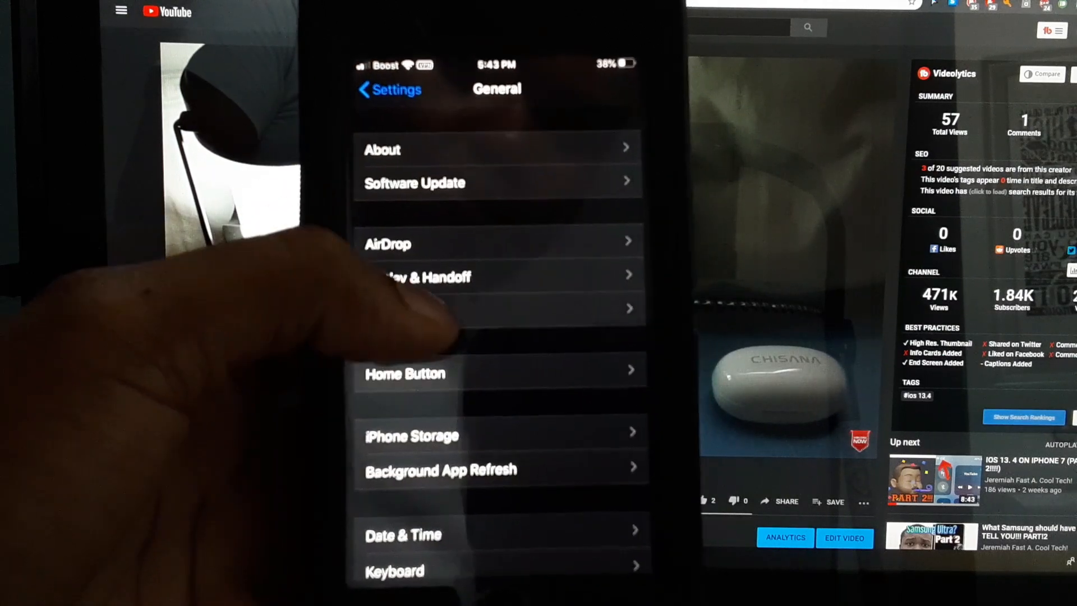
scroll("down", 3)
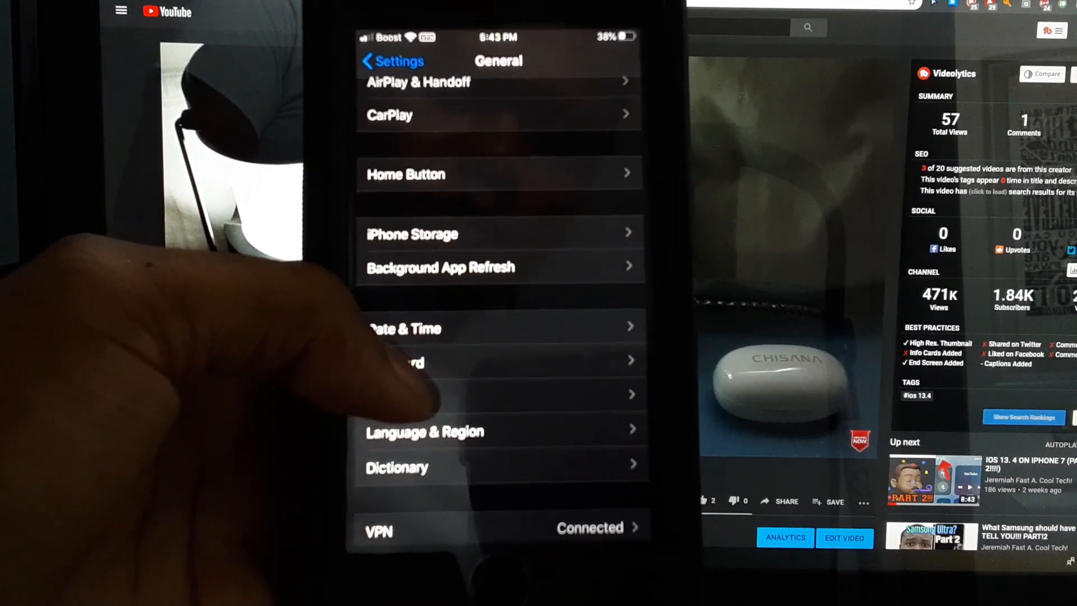
left_click(405, 360)
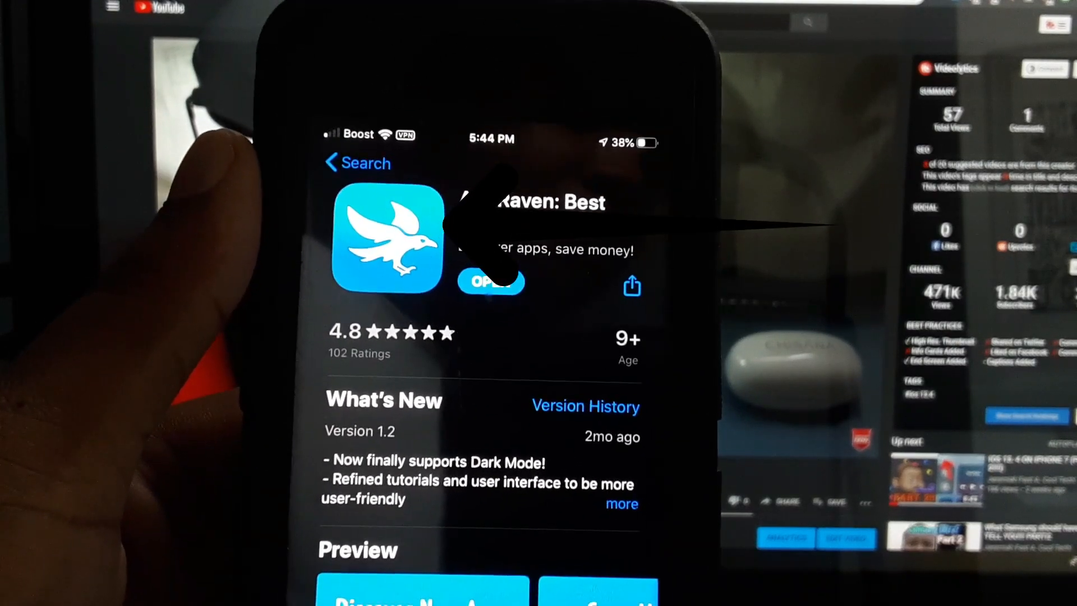
Step: Open AppRaven from its store page and scroll its Popular and New Releases feed
scroll("down", 3)
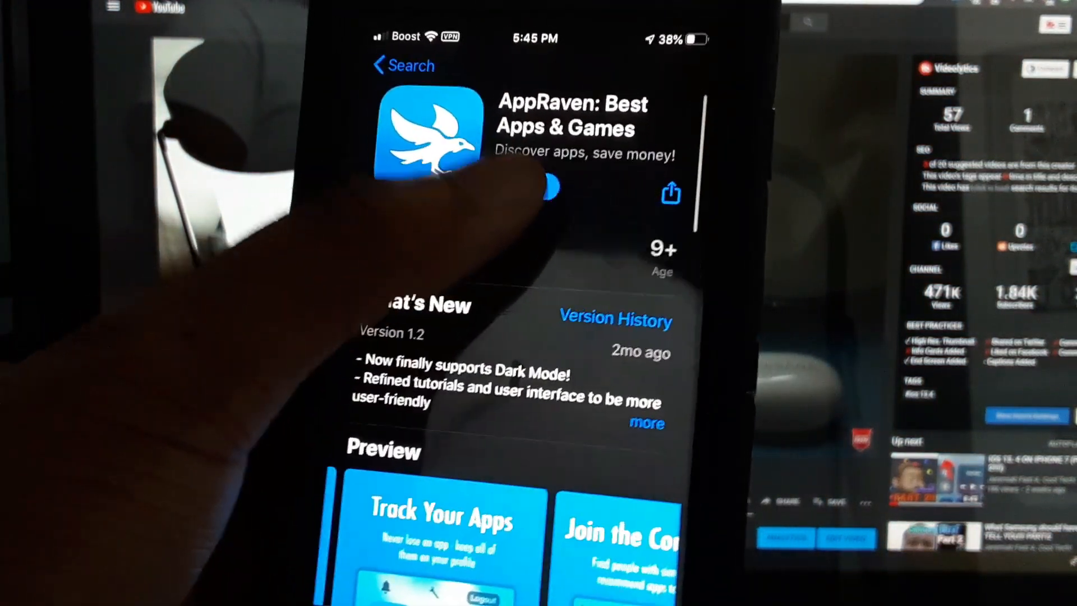
left_click(404, 65)
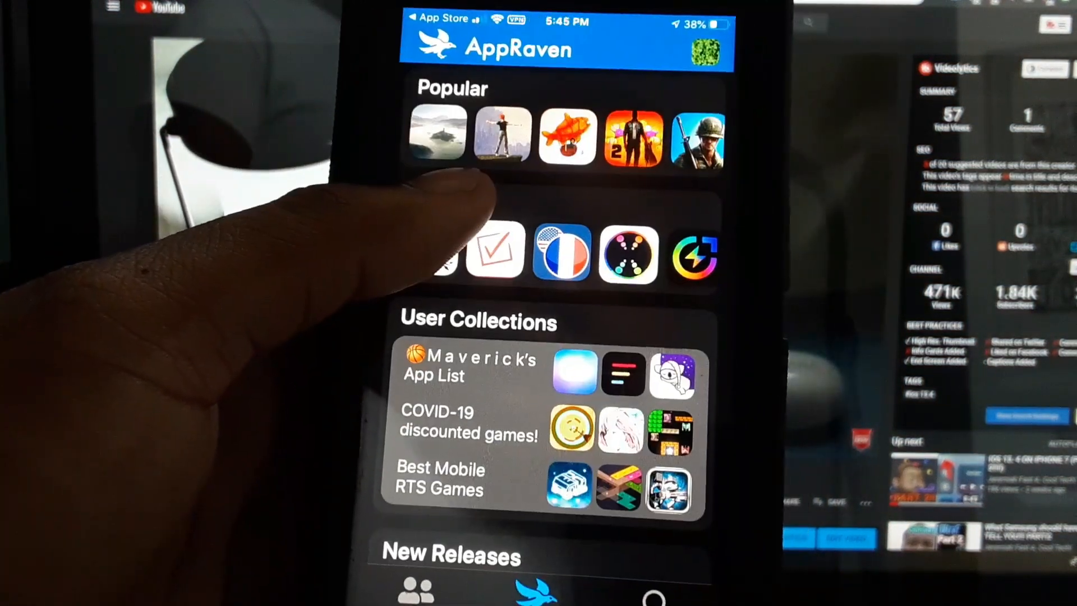
scroll("down", 3)
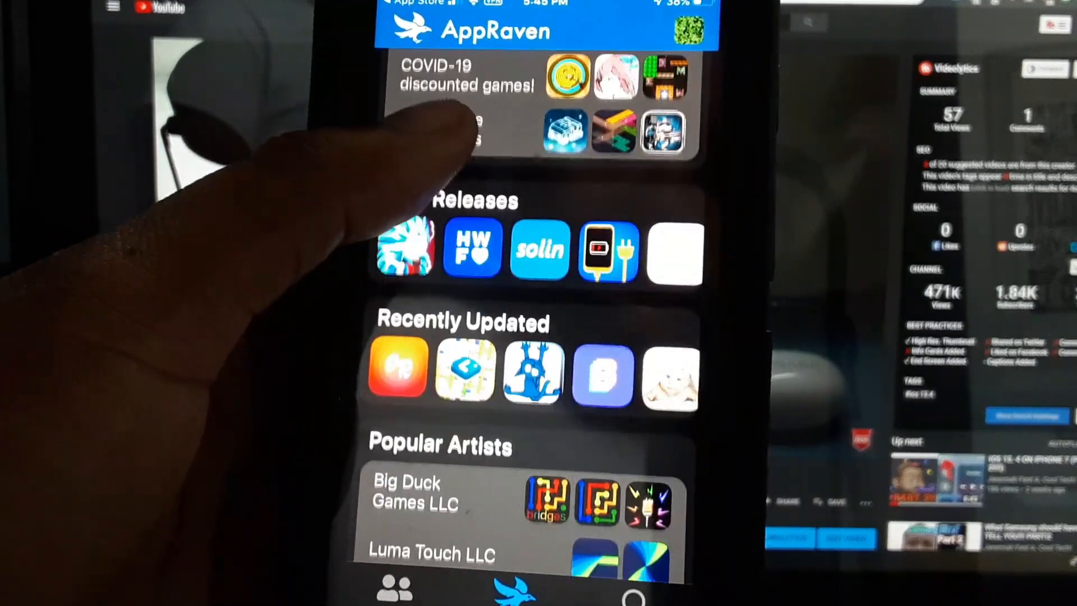